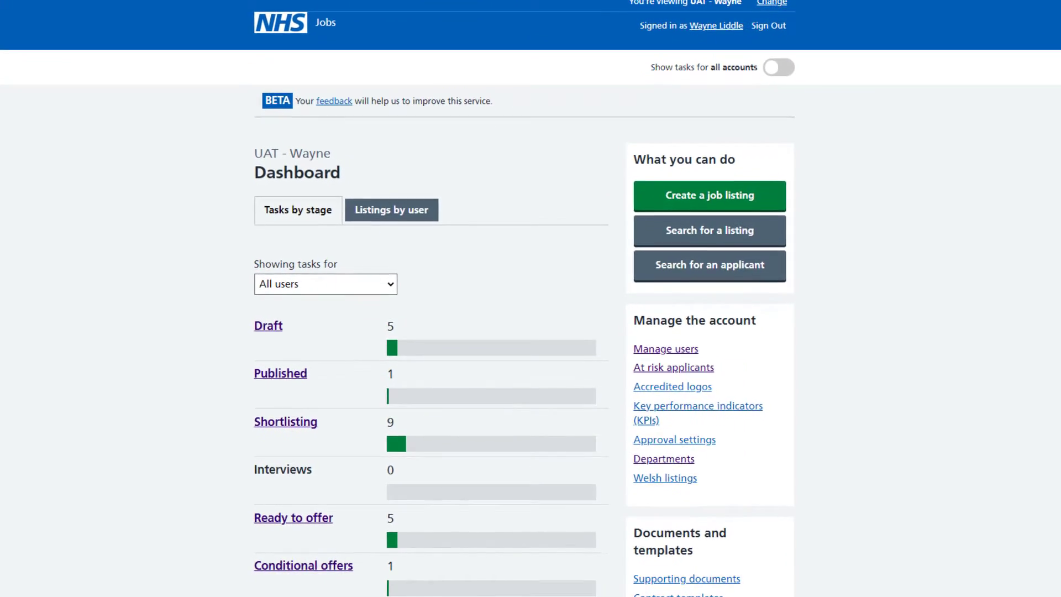
pyautogui.scroll(-3)
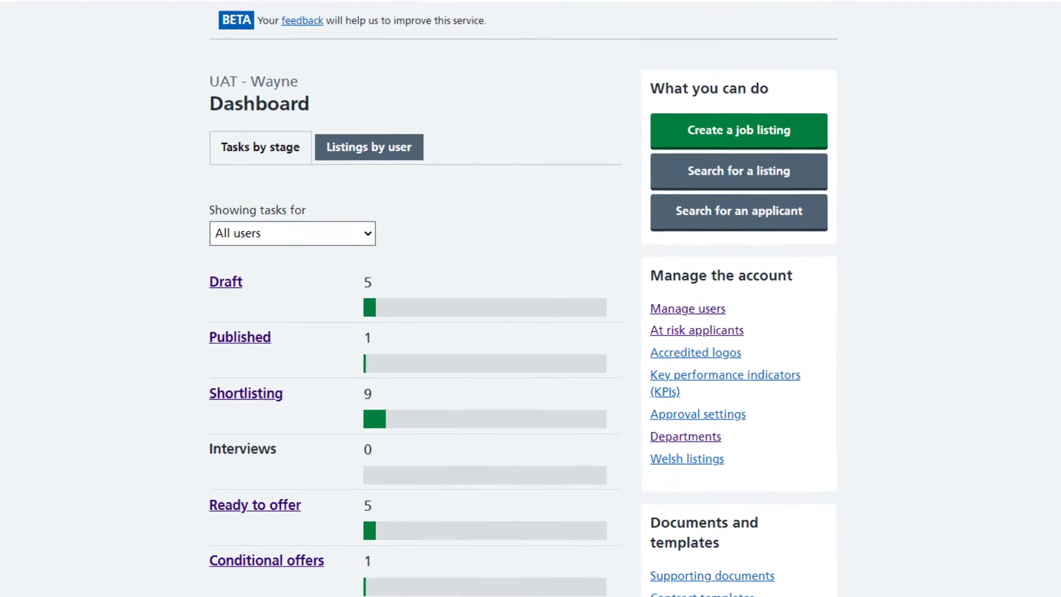
pyautogui.scroll(-3)
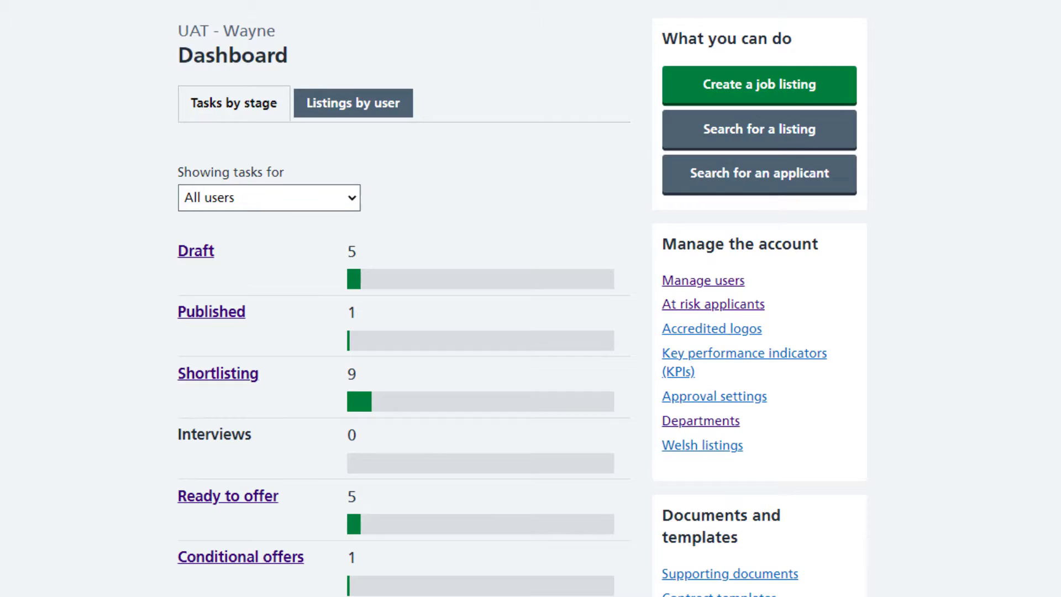
pyautogui.scroll(-3)
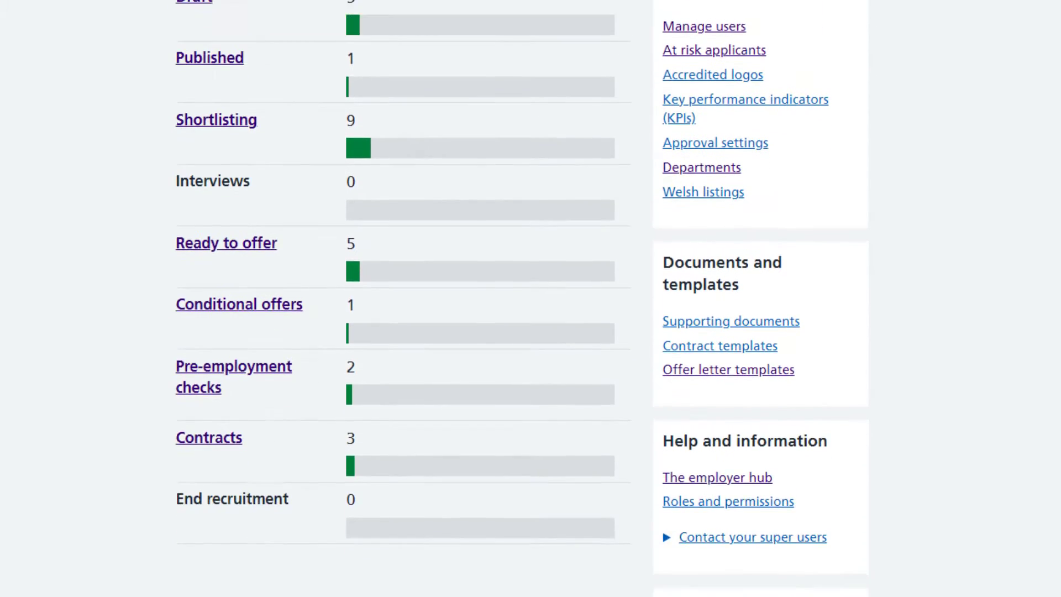
pyautogui.scroll(-3)
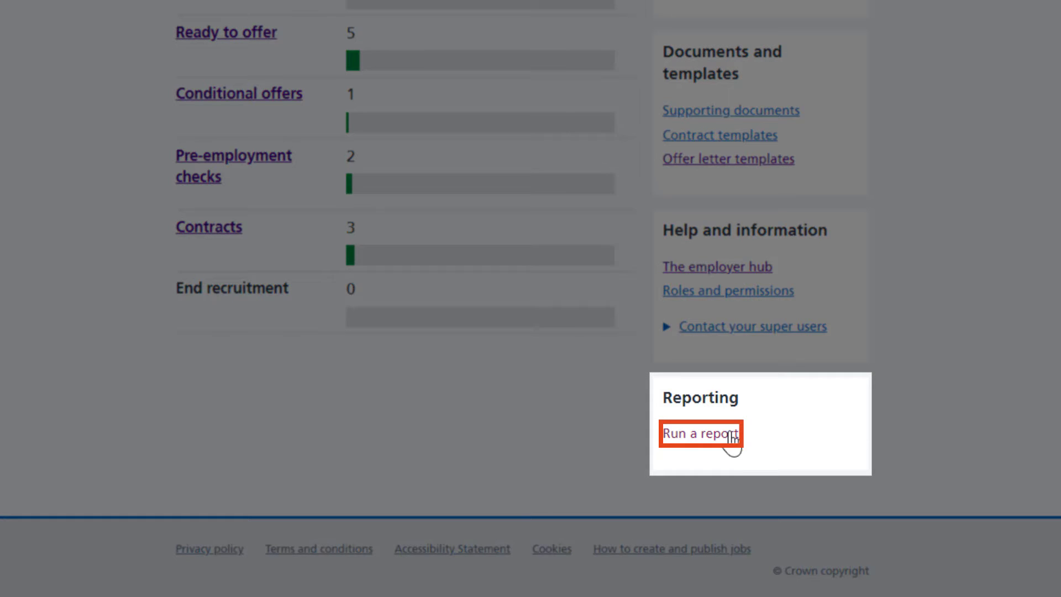
pyautogui.click(701, 433)
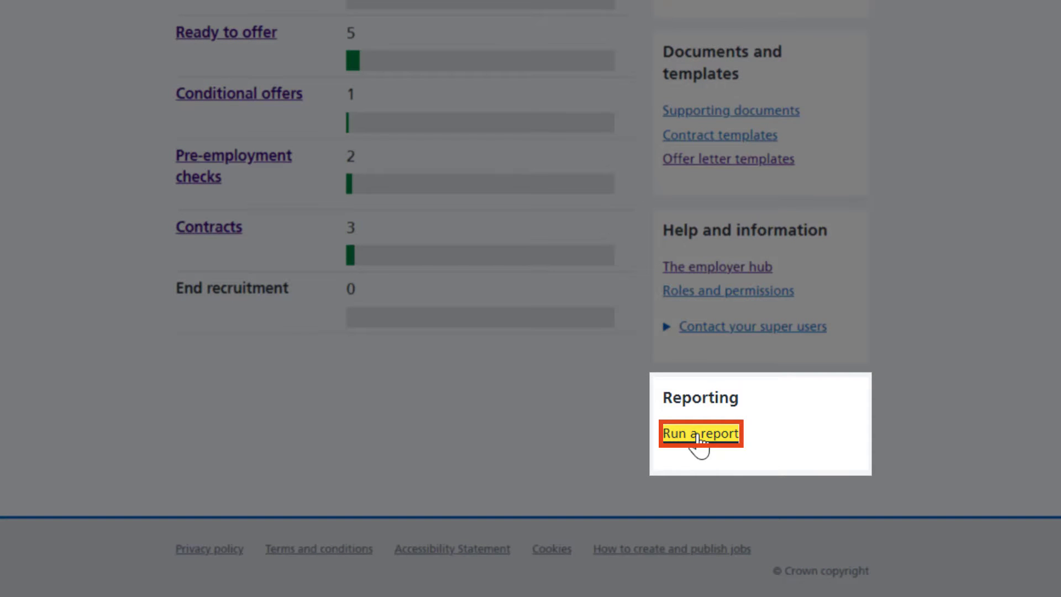
pyautogui.click(701, 433)
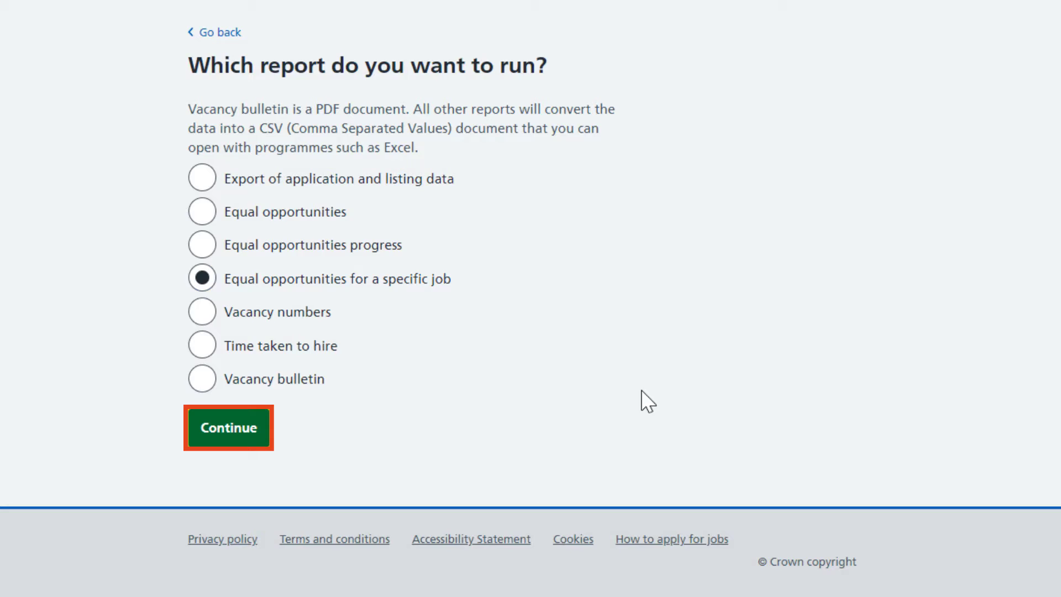
pyautogui.click(228, 428)
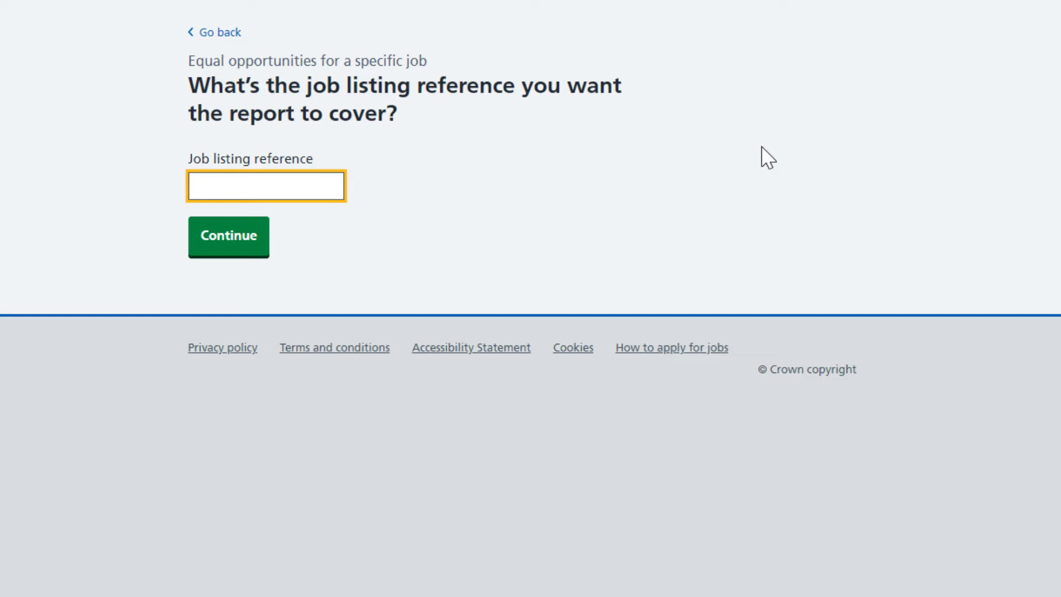
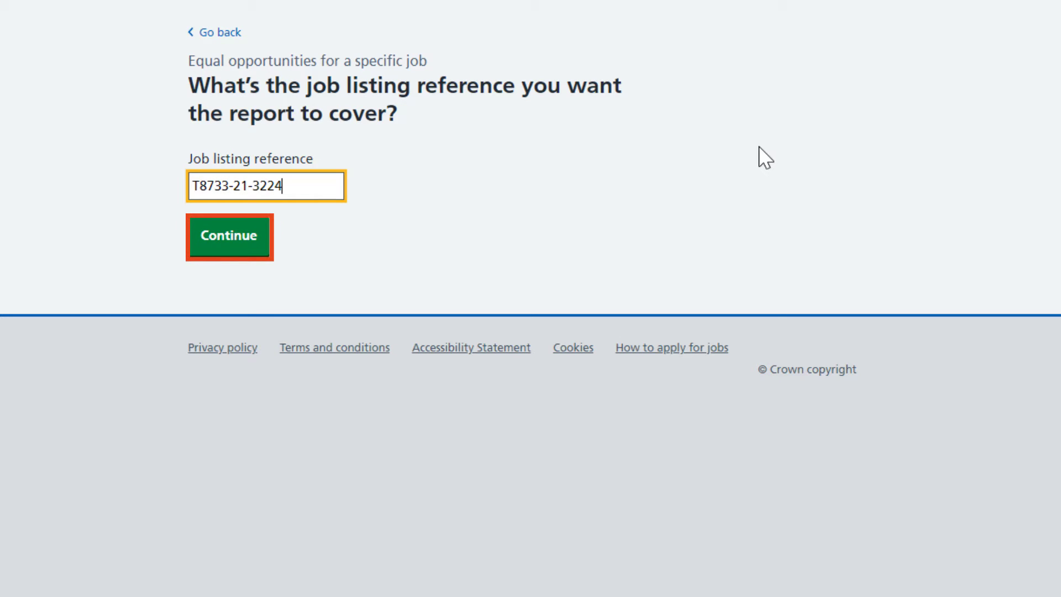
pyautogui.click(228, 237)
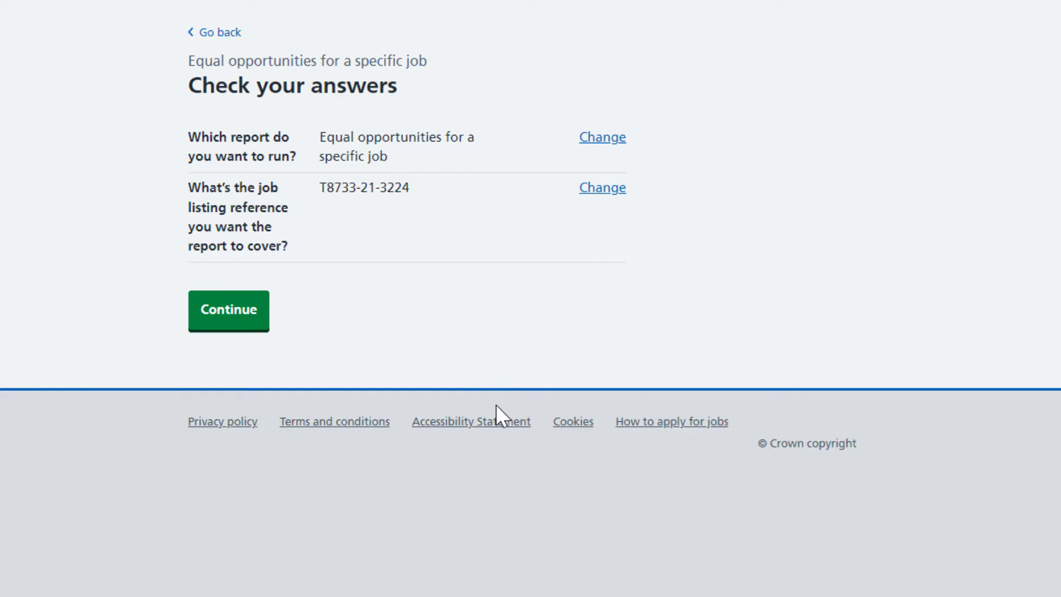
pyautogui.moveTo(447, 327)
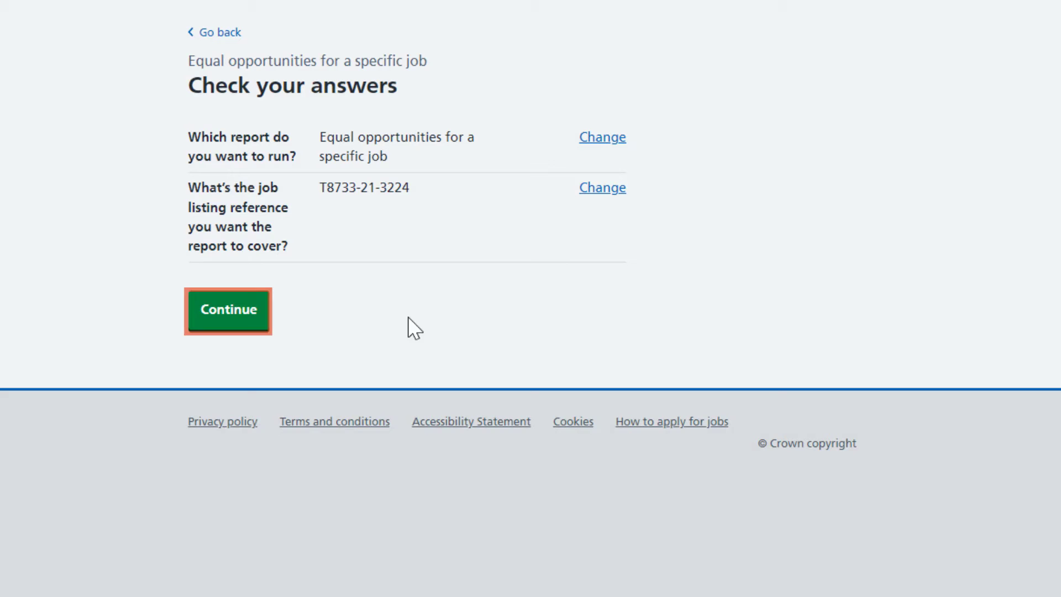
pyautogui.moveTo(221, 325)
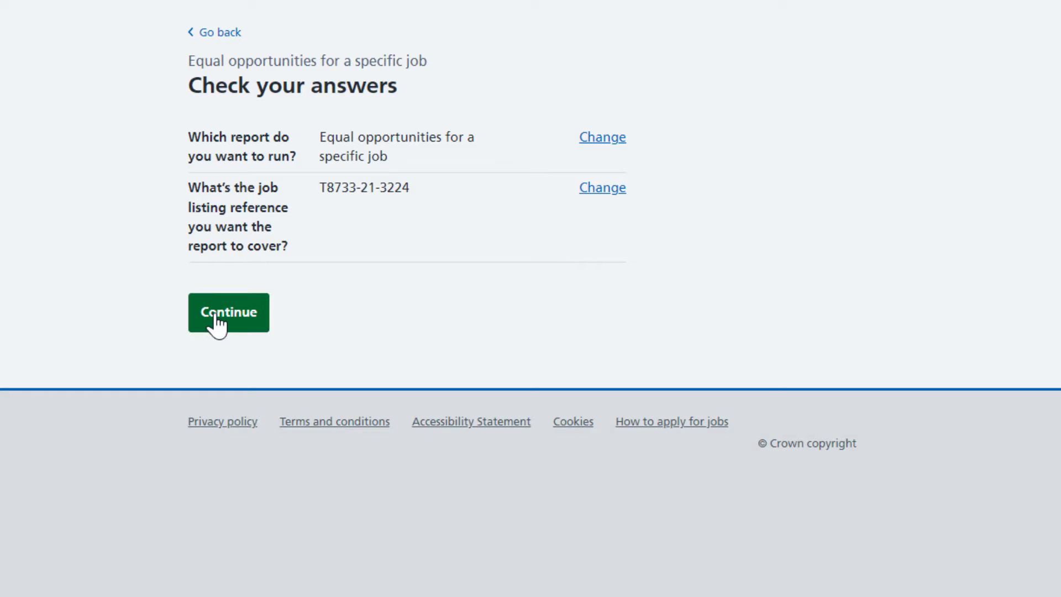
# Confirm the checked answers to generate the specific-job equal opportunities report
pyautogui.click(228, 313)
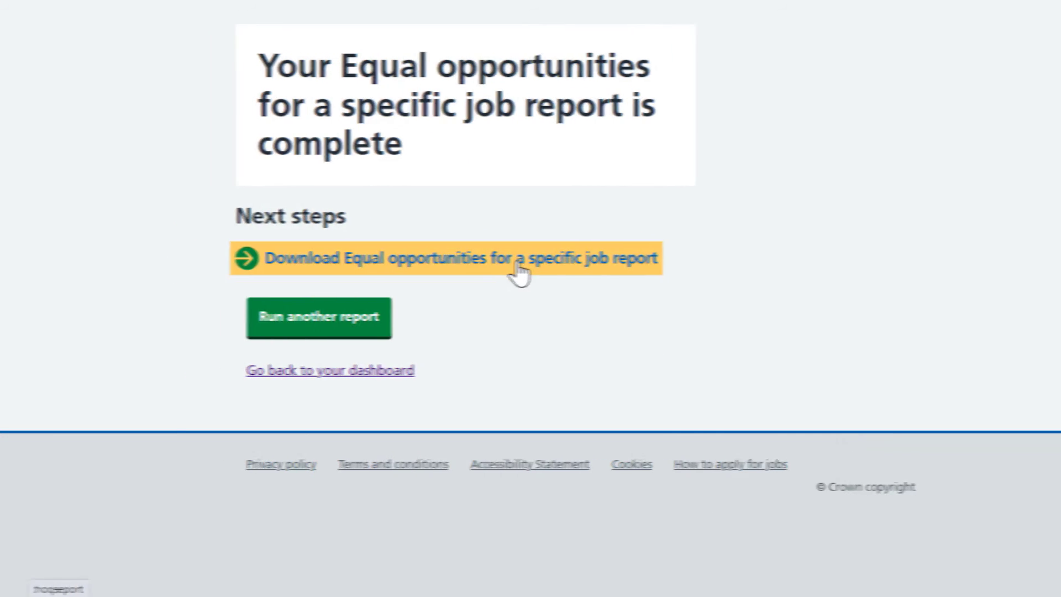
pyautogui.click(444, 257)
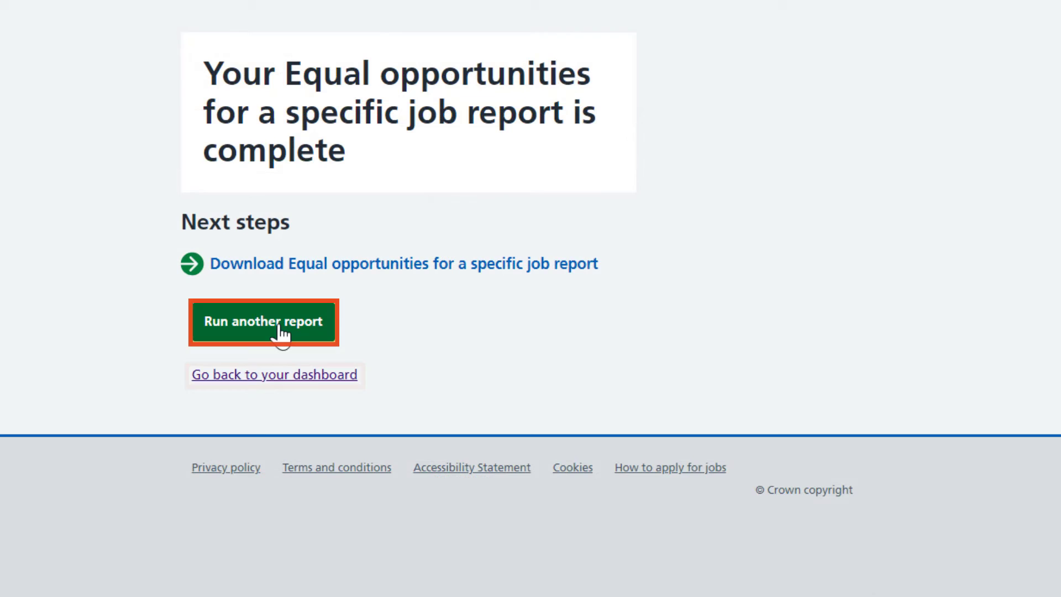
pyautogui.moveTo(315, 393)
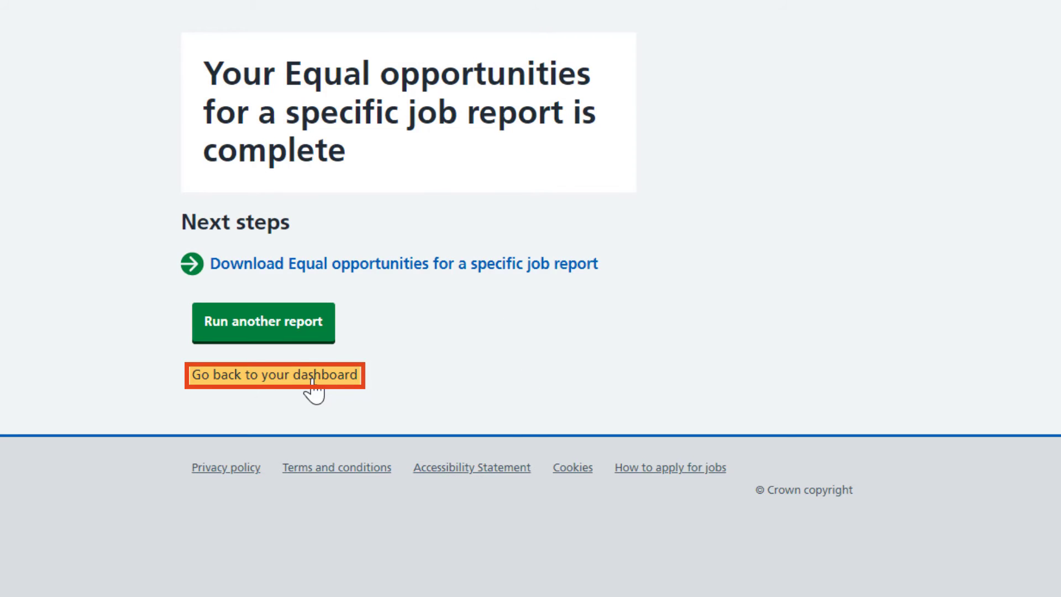